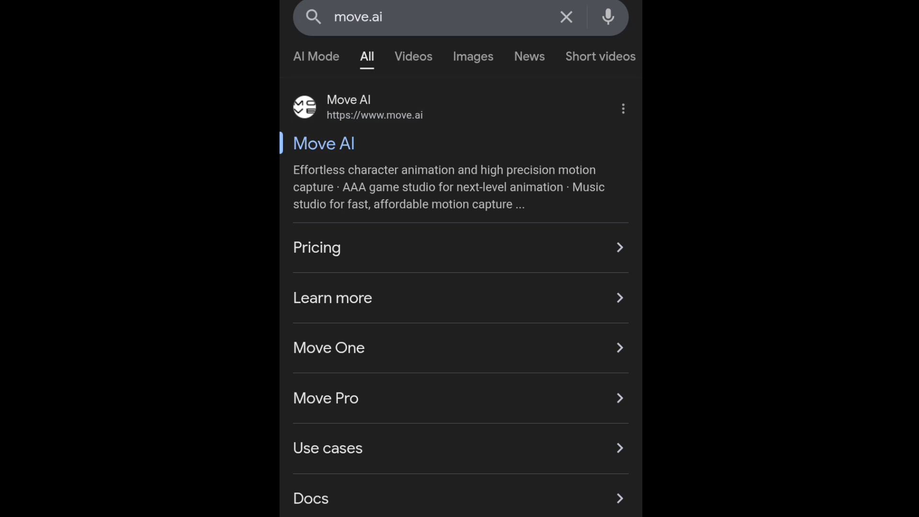
Follow the Move AI link from the Google results to reach the site.
left_click(323, 143)
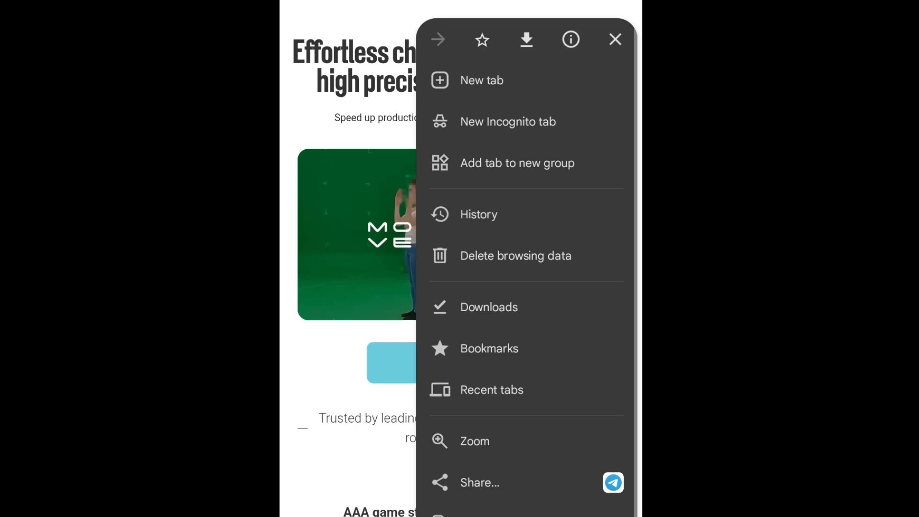
Choose 'Try for free' on the homepage to reach the email/Google/Apple login page.
left_click(613, 40)
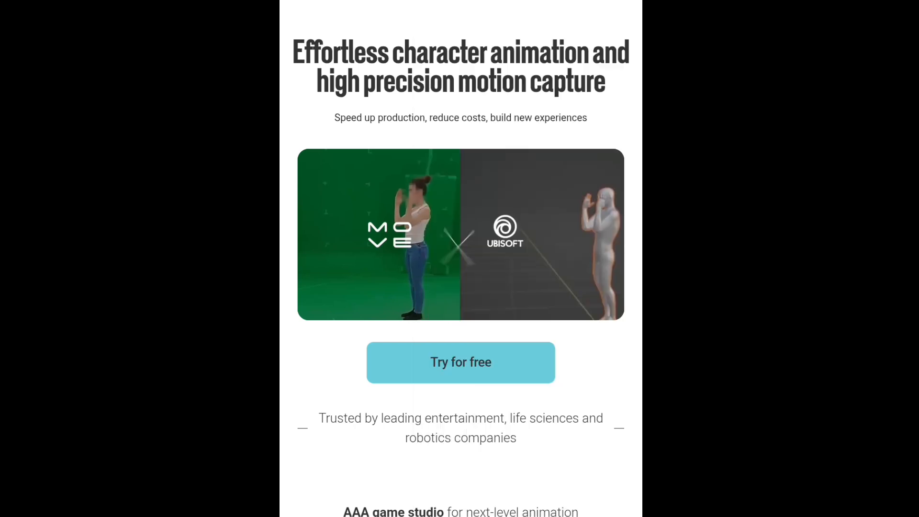
scroll("down", 3)
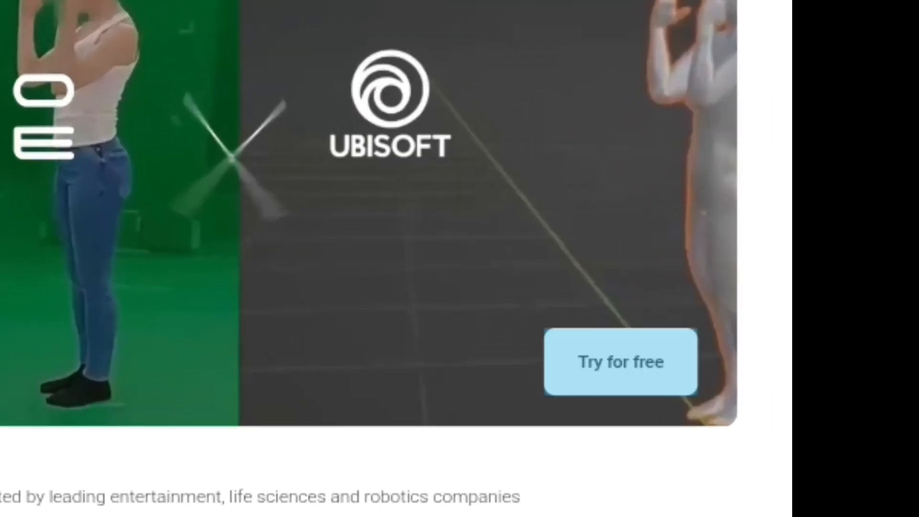
left_click(621, 362)
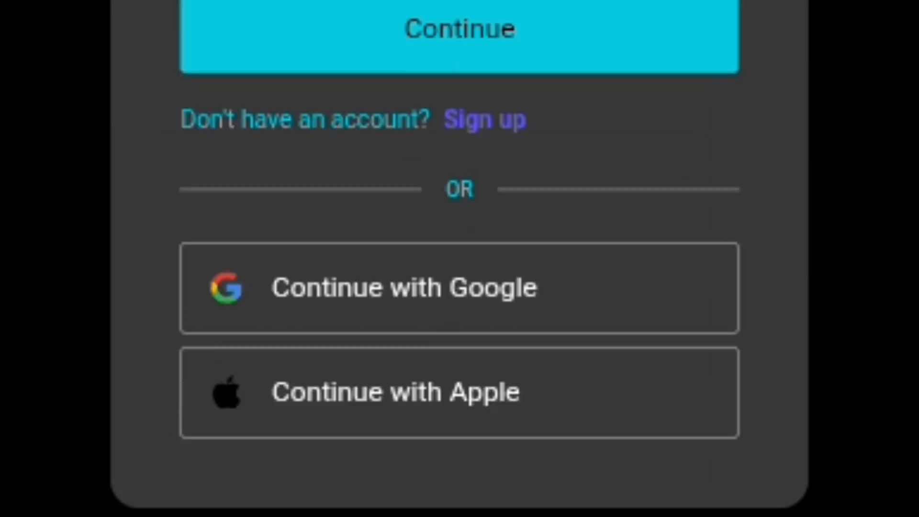
Sign in with Google to land on the dashboard with Recent Takes and credits.
left_click(458, 27)
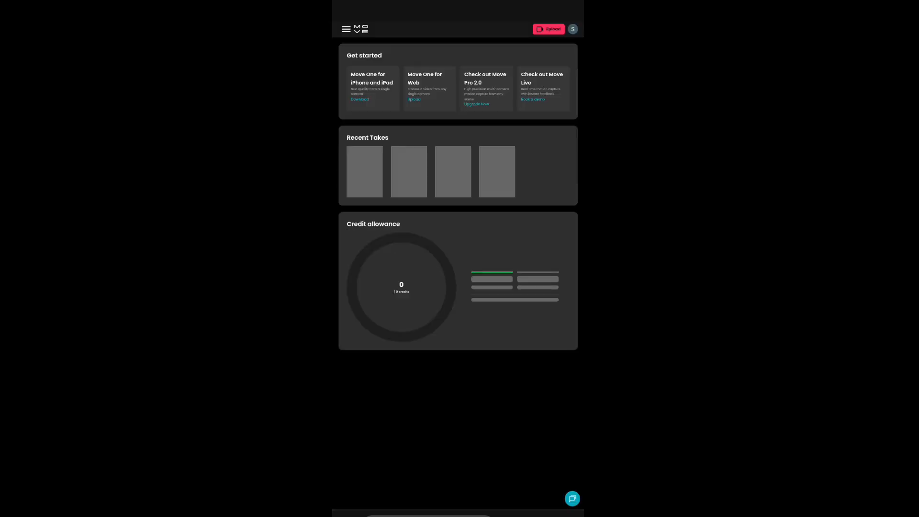
Dismiss the assistant greeting and start a new upload for an .mp4/.avi/.mov video.
left_click(572, 498)
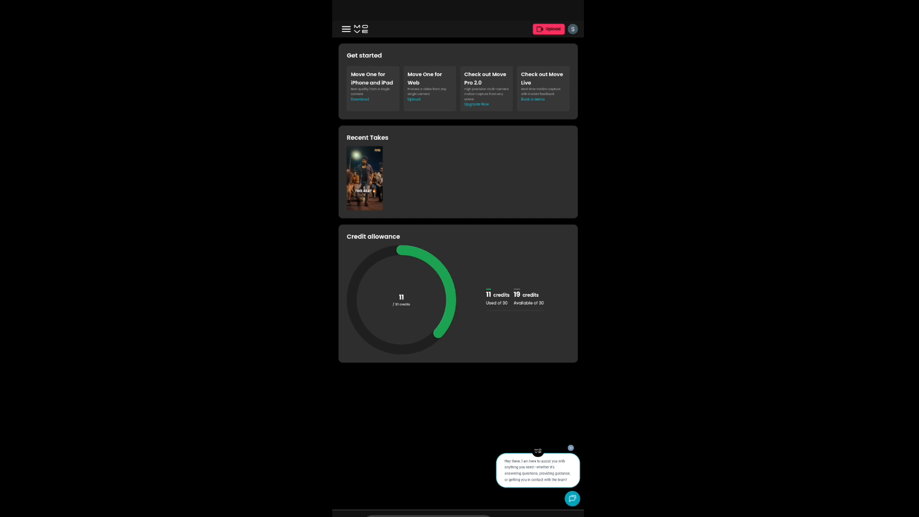
left_click(573, 499)
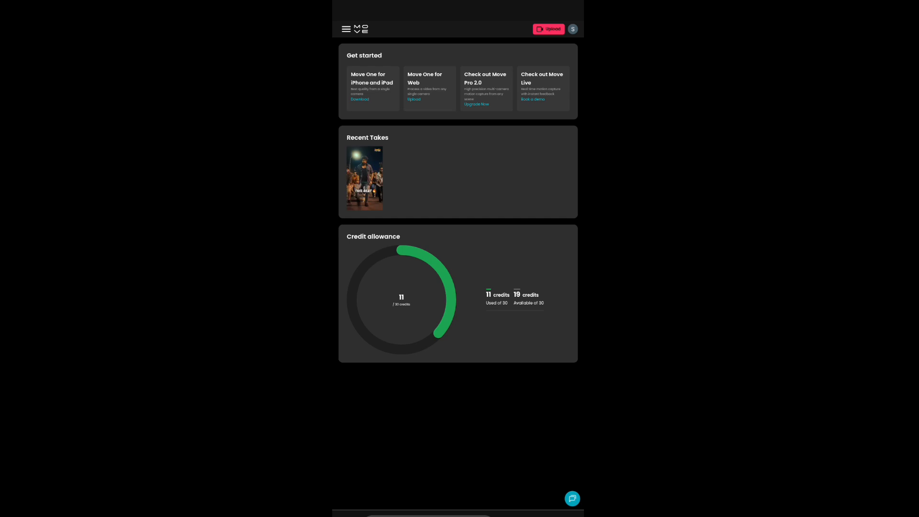
left_click(547, 28)
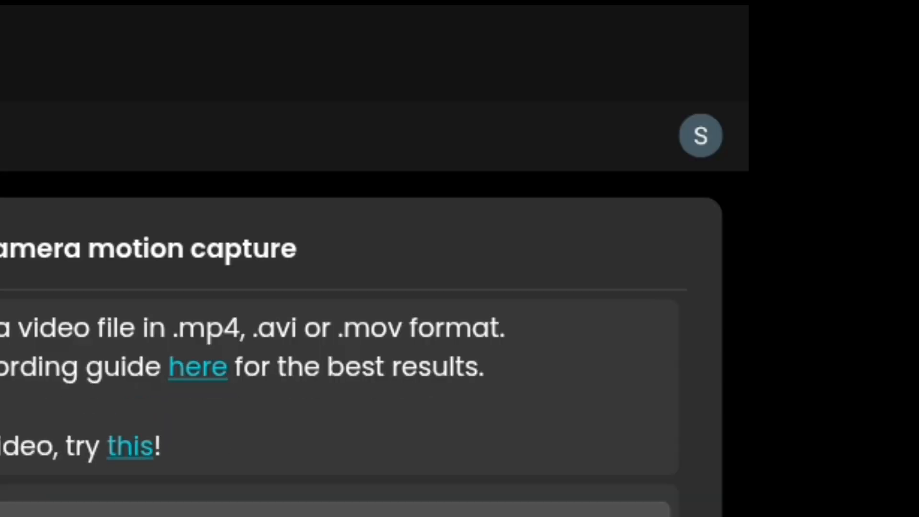
Select a video file for Move One single-camera capture, producing the s1 job.
scroll("down", 3)
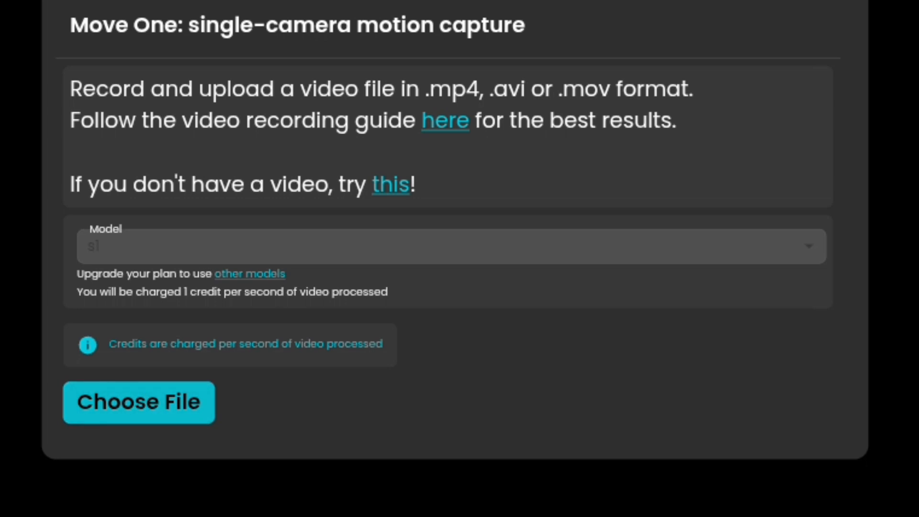
left_click(139, 402)
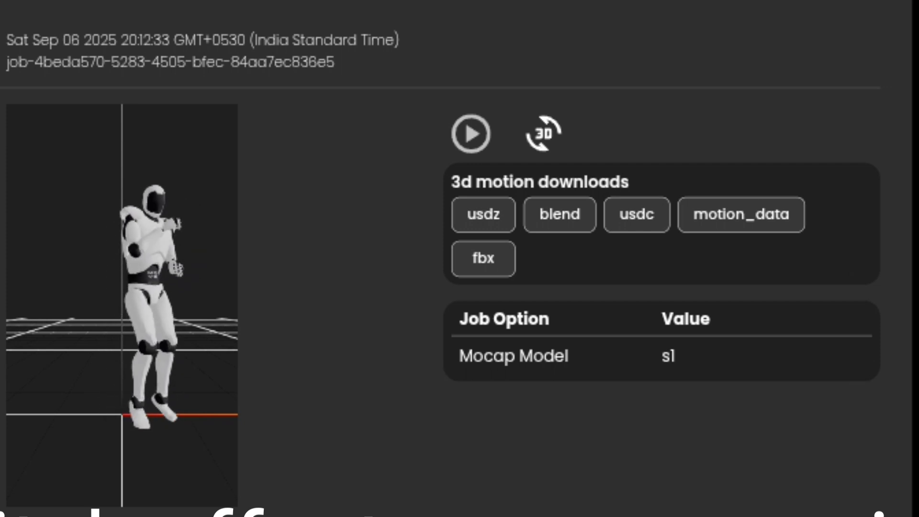
Play the finished job's 3D preview alongside its usdz, blend, motion_data and fbx downloads.
left_click(473, 134)
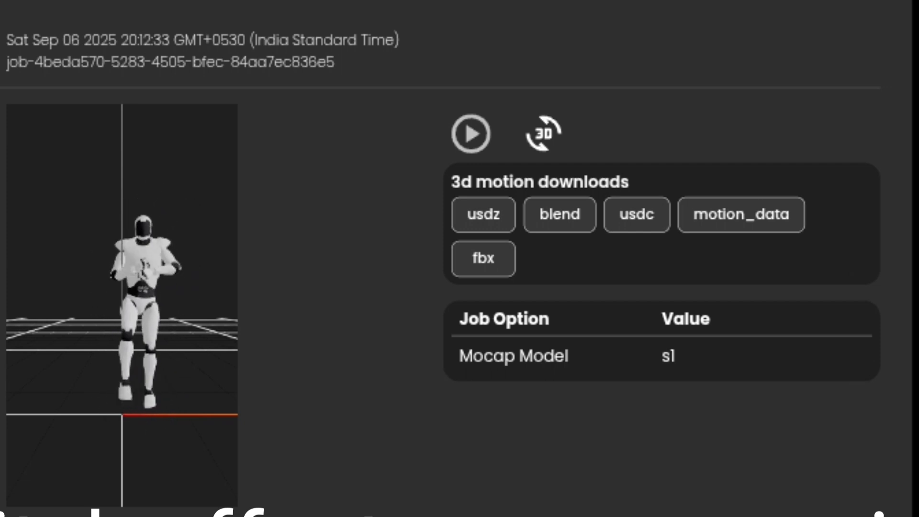